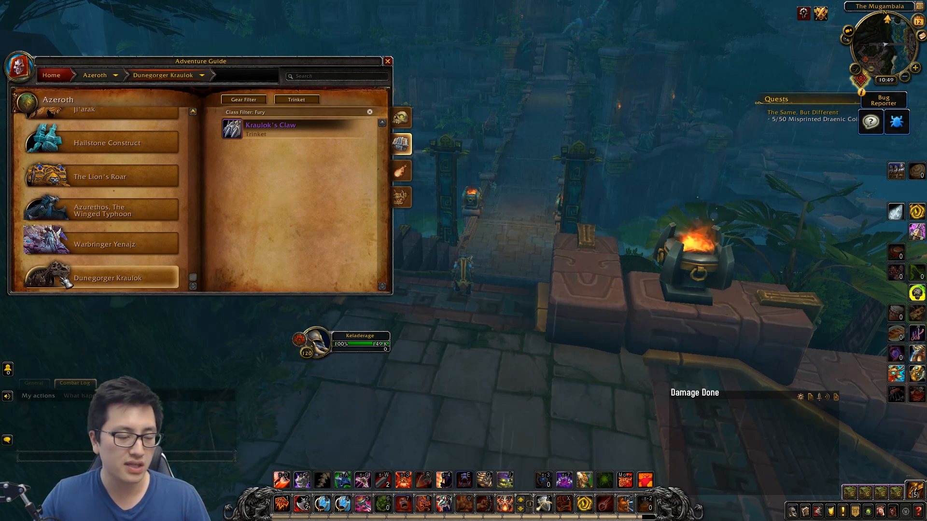
mouse_move(270, 129)
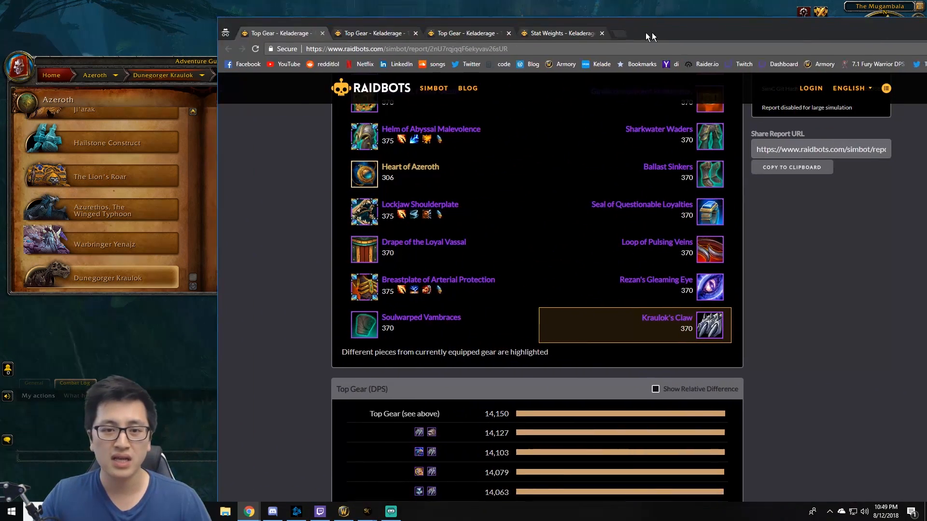
- Scroll through the Kraulok's Claw and Briny Barnacle Top Gear reports to compare the highlighted upgrades
scroll("down", 3)
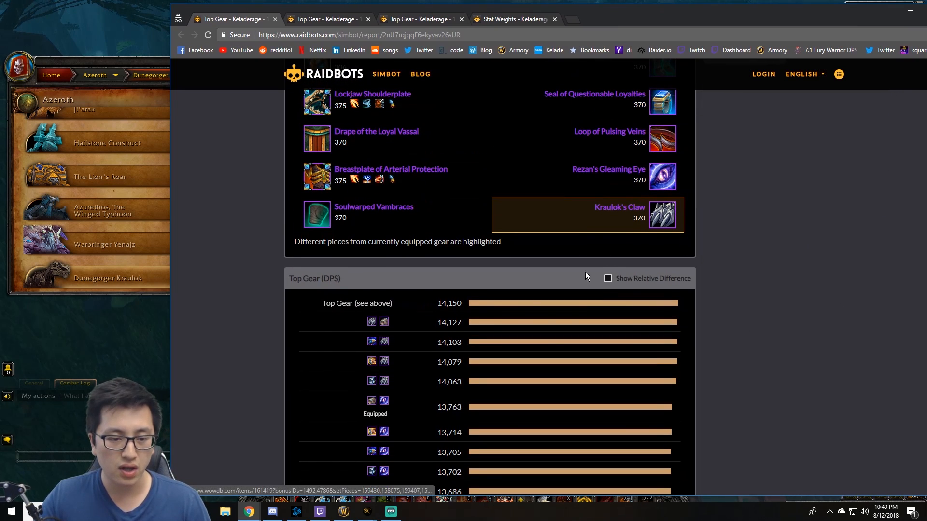
mouse_move(372, 321)
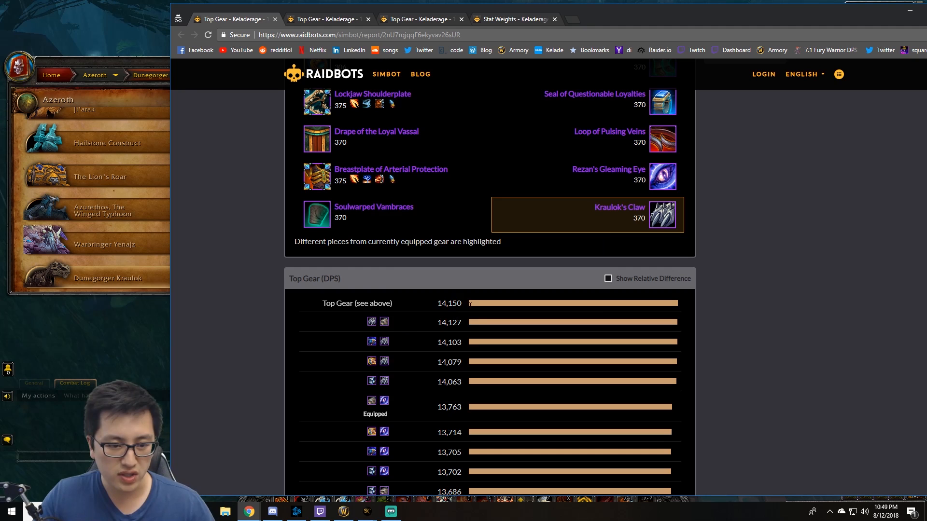
mouse_move(455, 423)
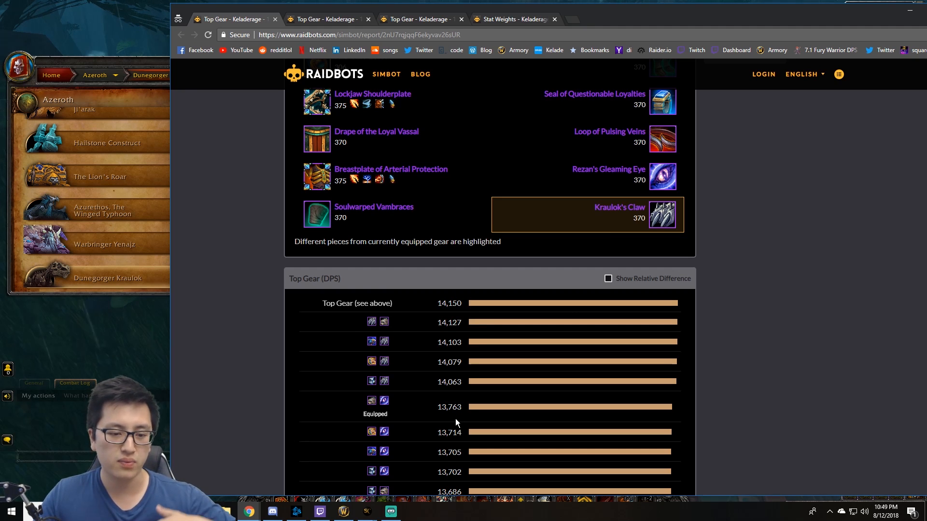
mouse_move(732, 228)
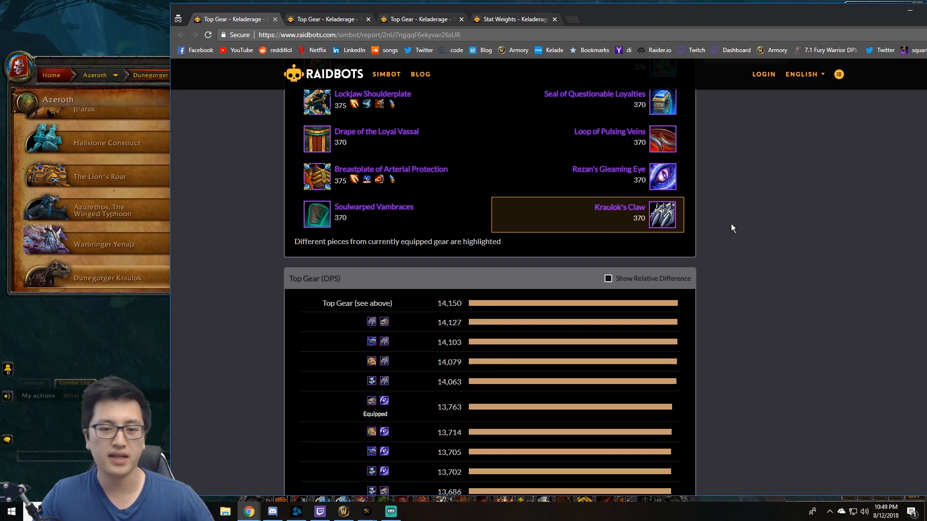
mouse_move(663, 214)
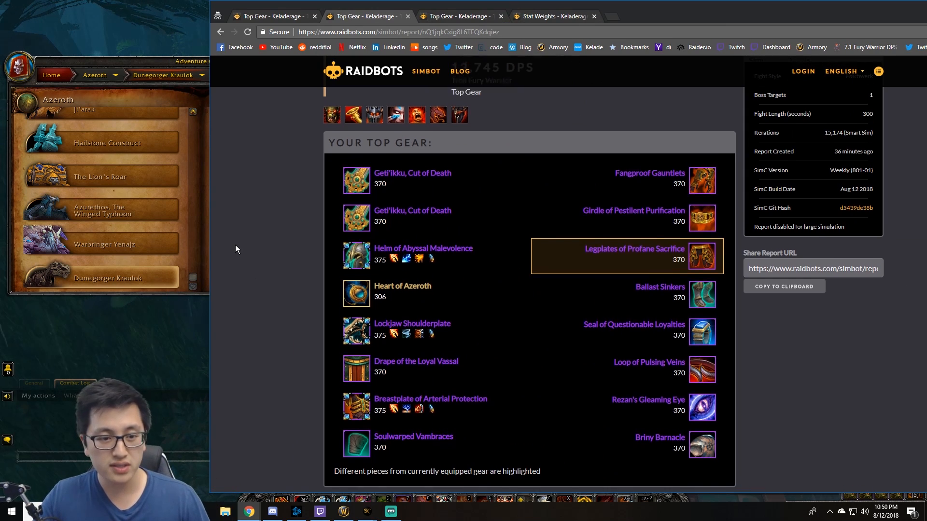
scroll("down", 3)
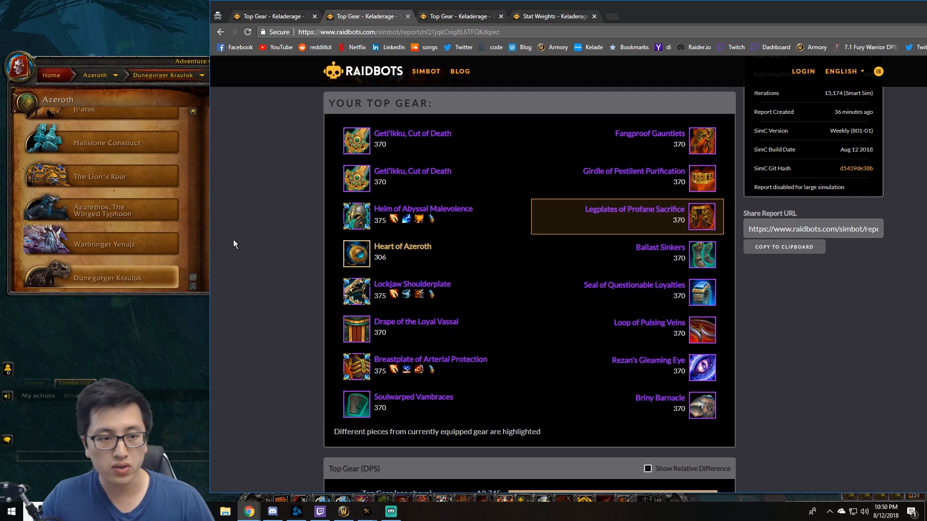
mouse_move(226, 230)
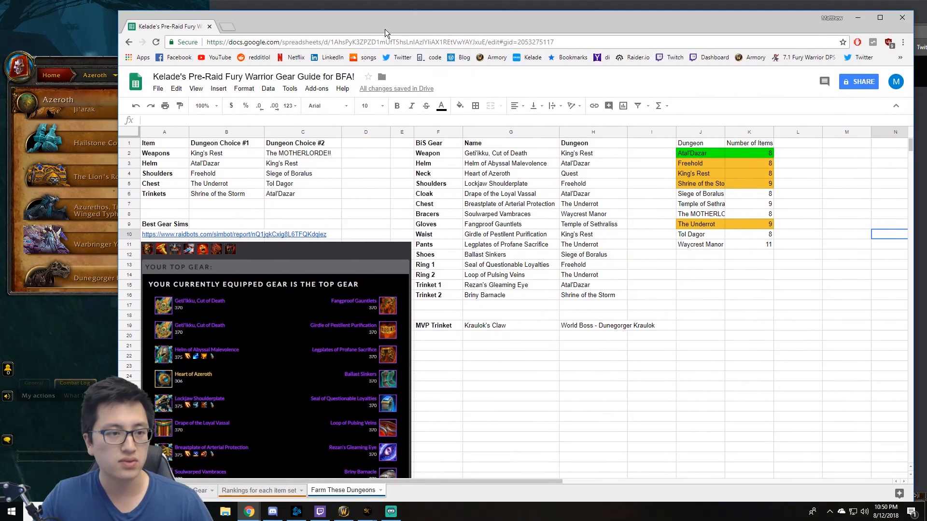
left_click(437, 143)
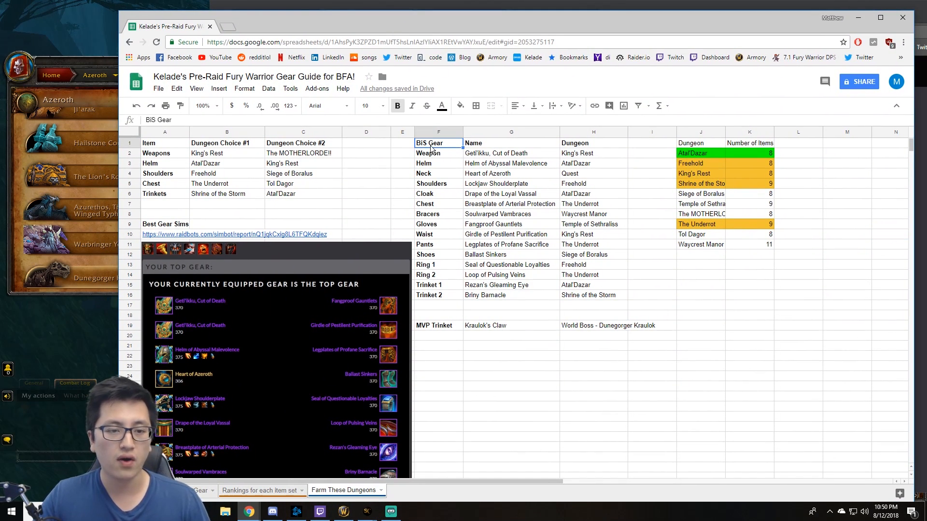
left_click(593, 142)
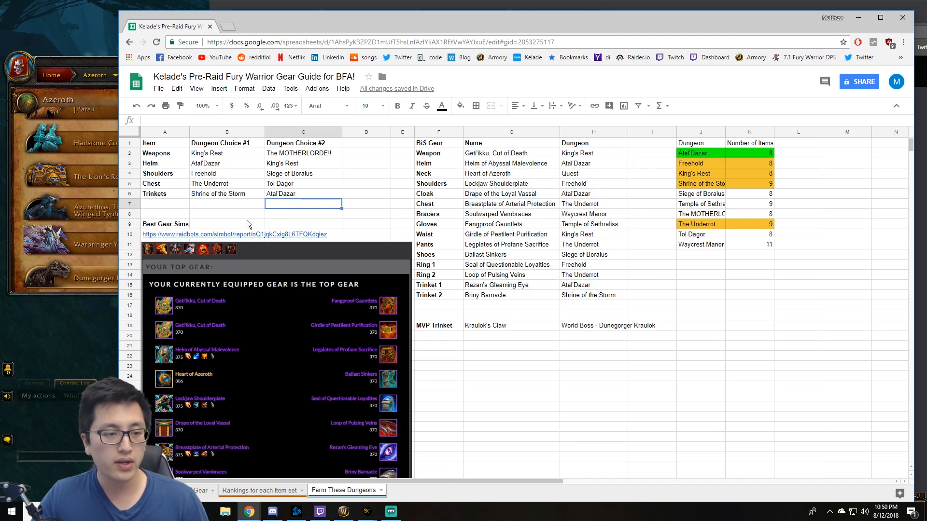
left_click(238, 234)
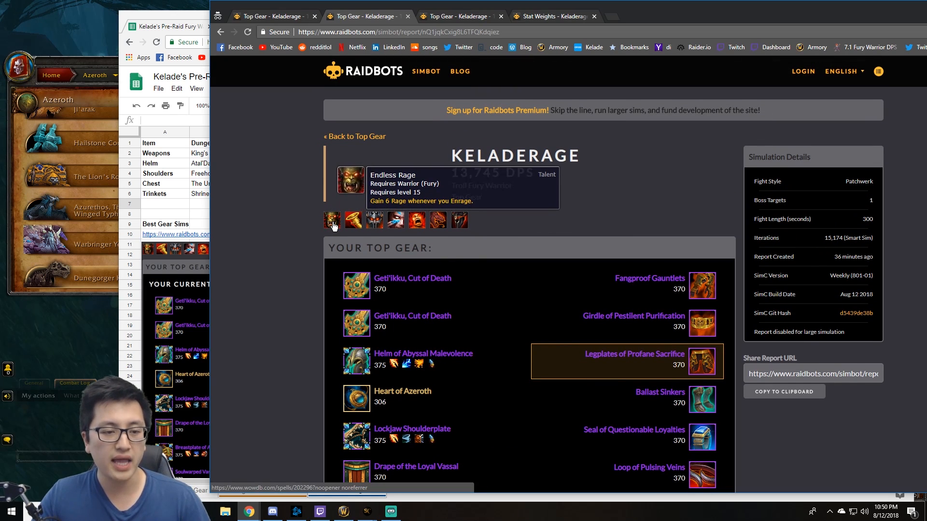
mouse_move(395, 220)
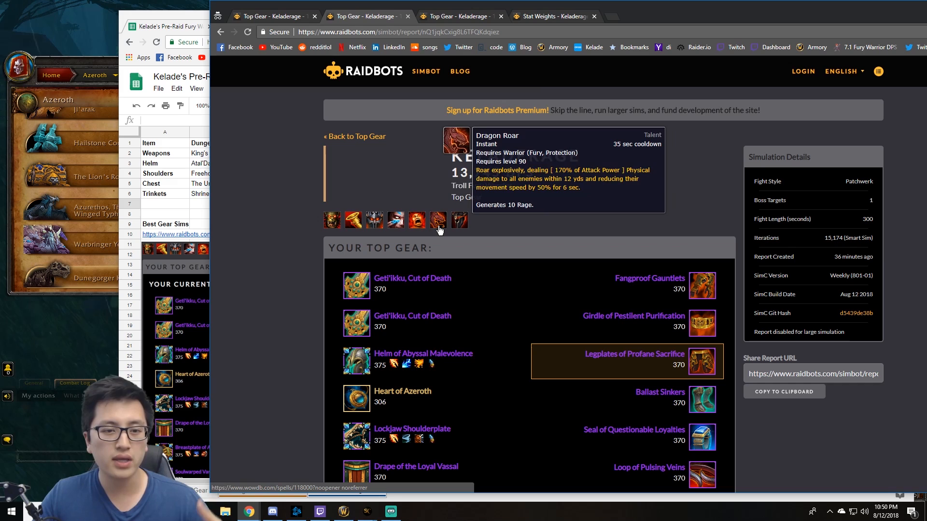
mouse_move(374, 220)
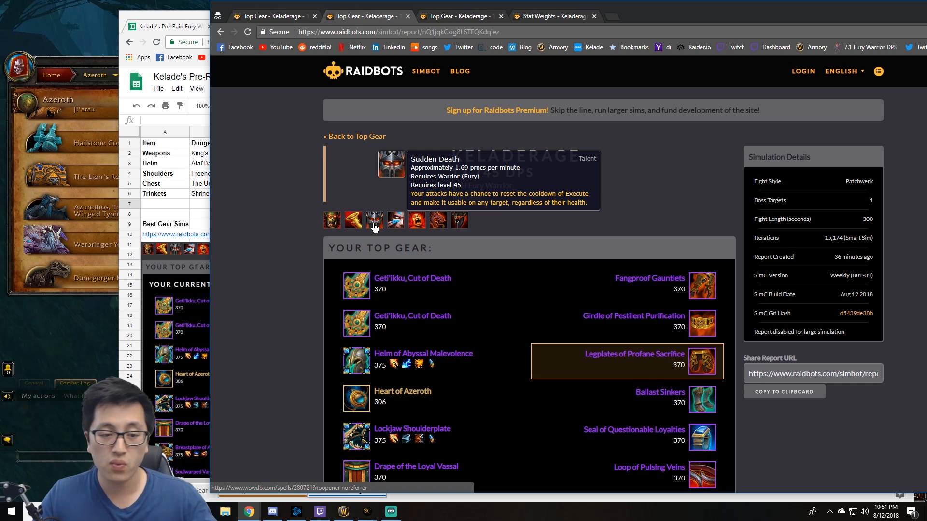
mouse_move(388, 191)
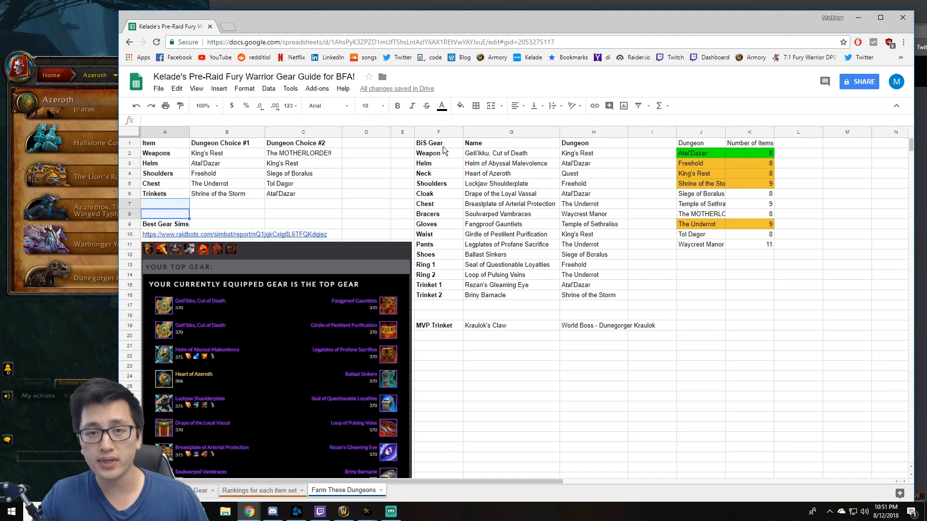
mouse_move(342, 177)
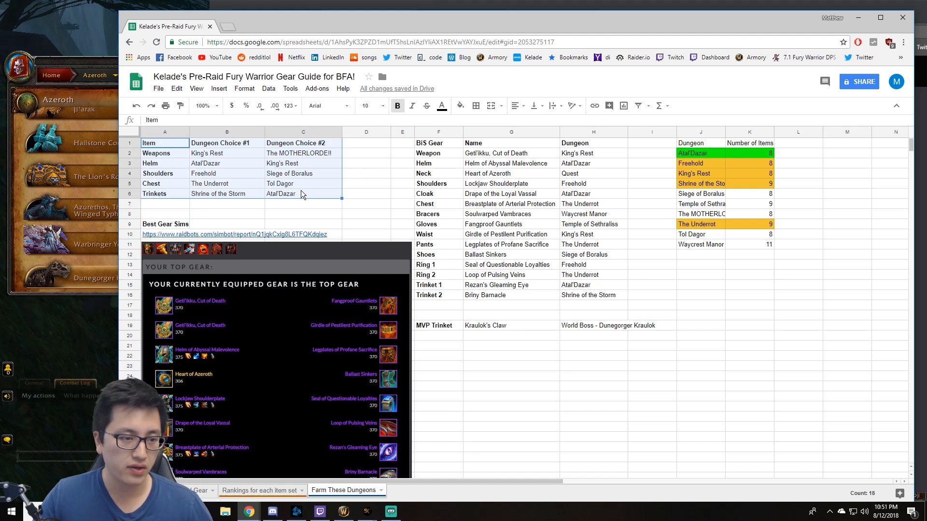
mouse_move(169, 163)
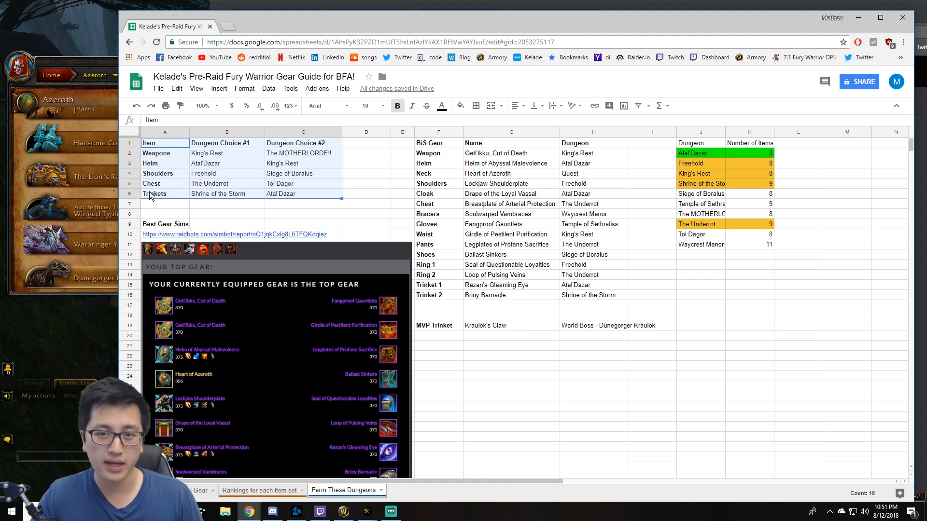
mouse_move(211, 214)
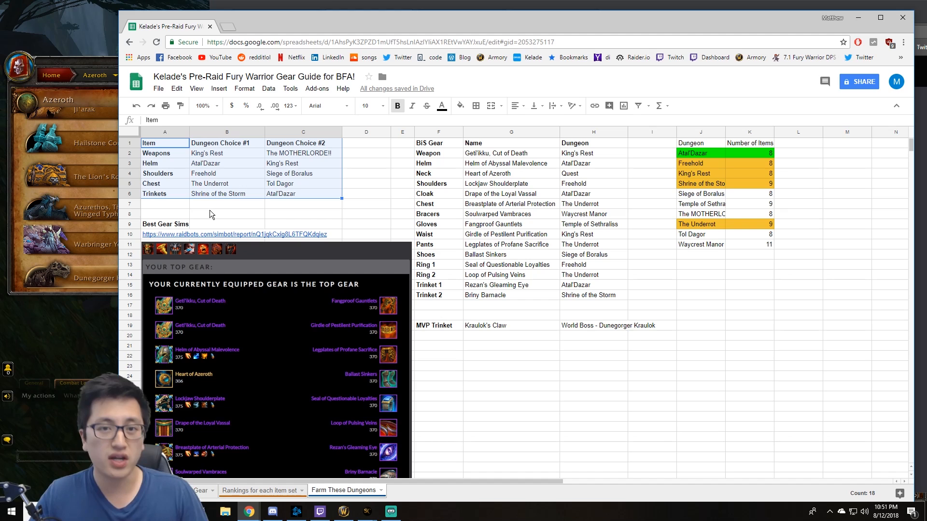
left_click(226, 142)
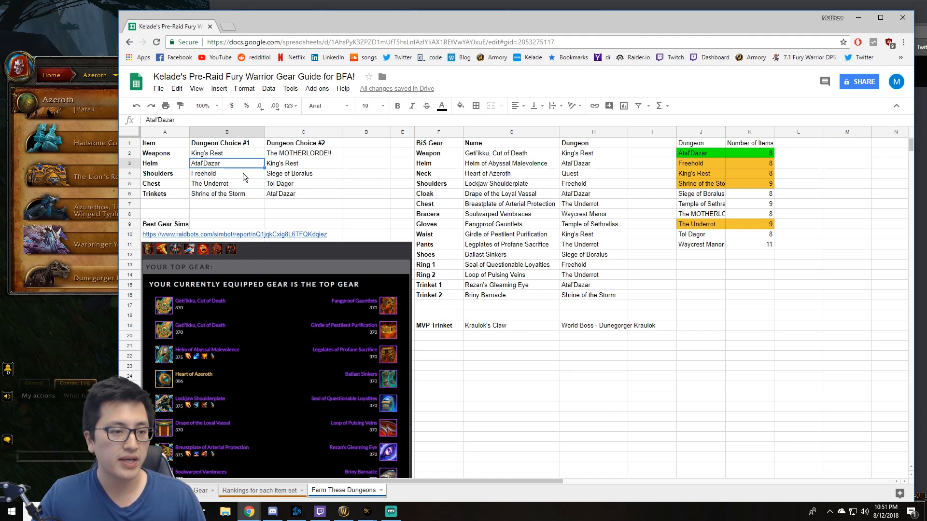
left_click(227, 153)
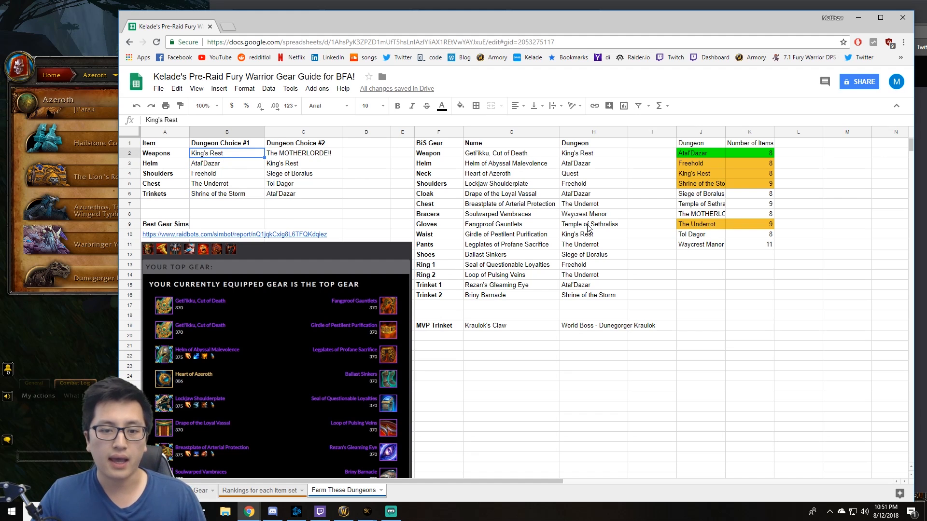
left_click(592, 254)
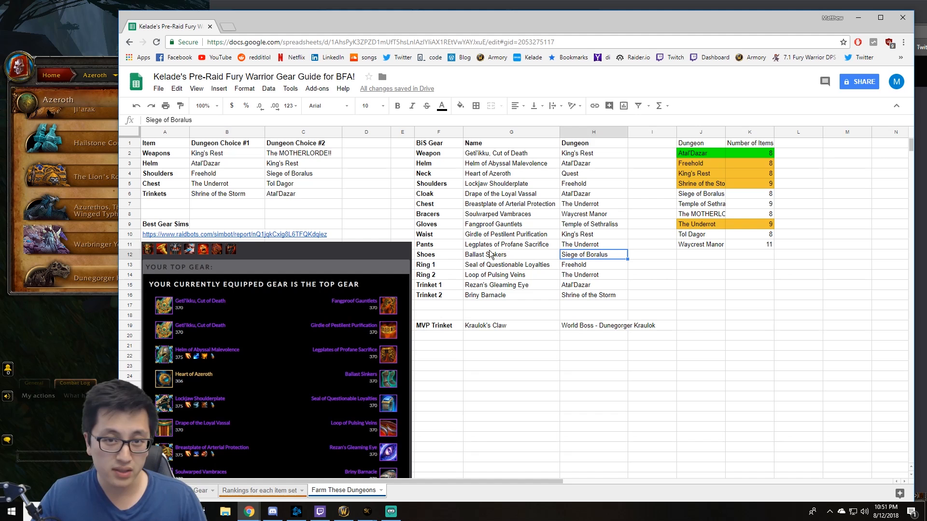
mouse_move(463, 242)
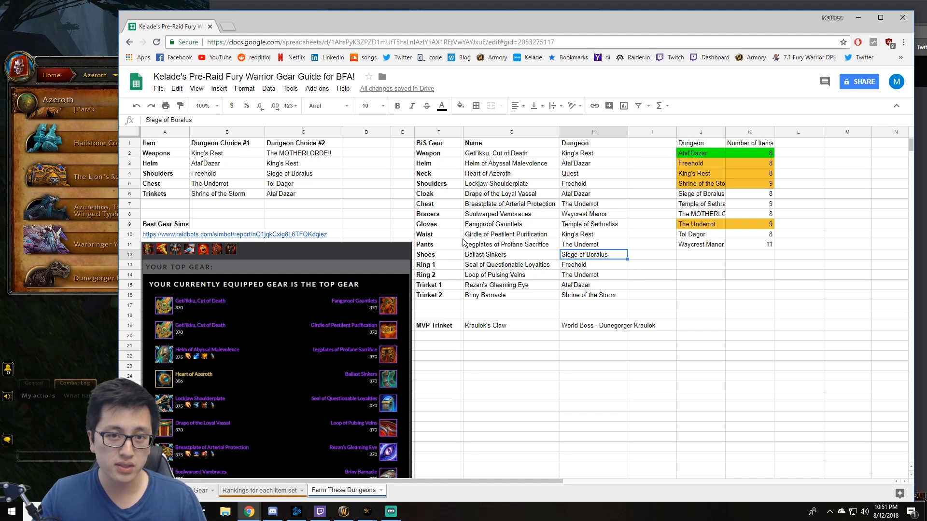
mouse_move(463, 242)
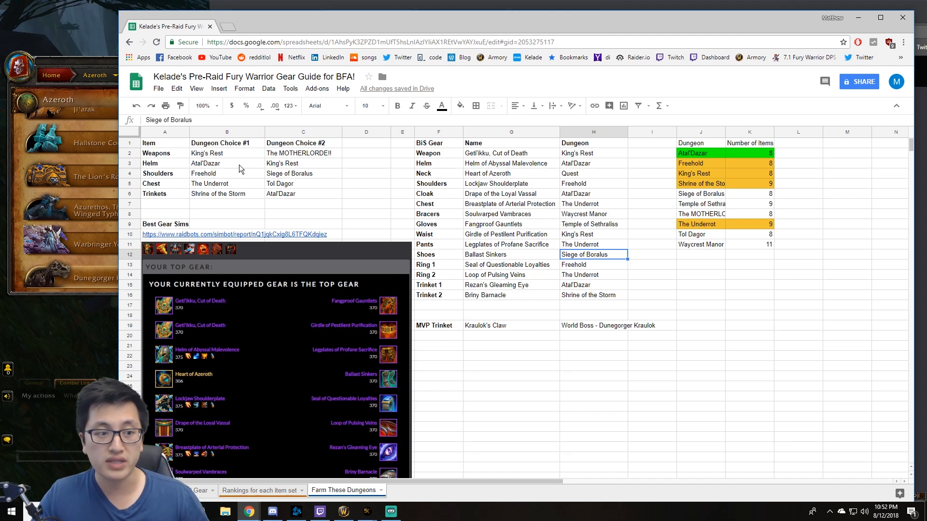
left_click(164, 173)
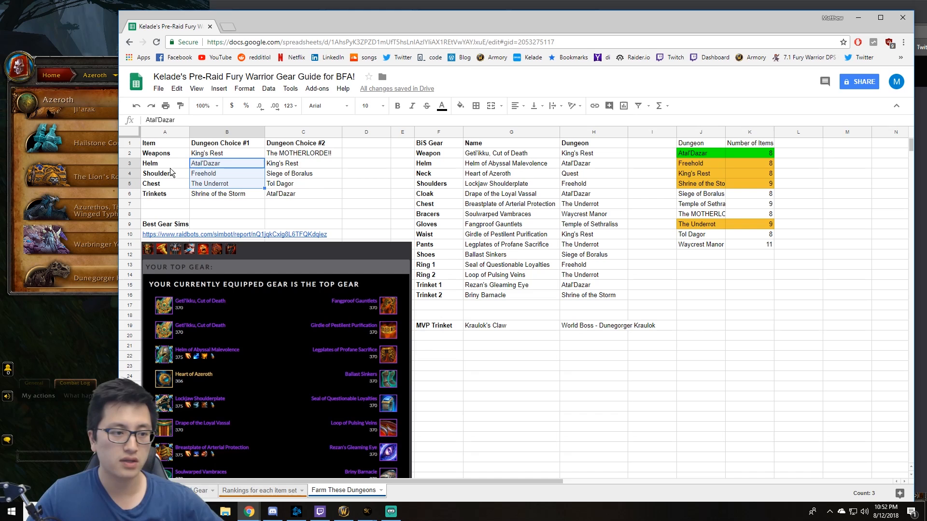
mouse_move(226, 159)
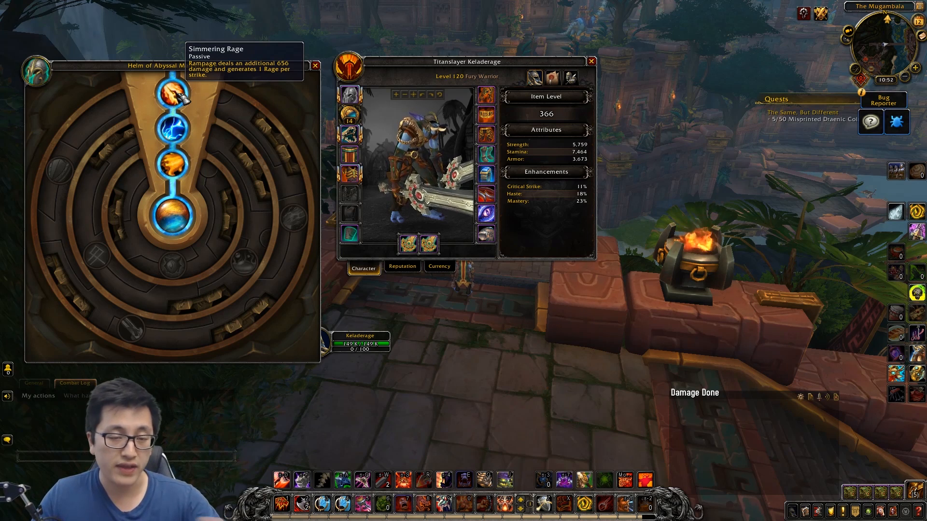
mouse_move(173, 218)
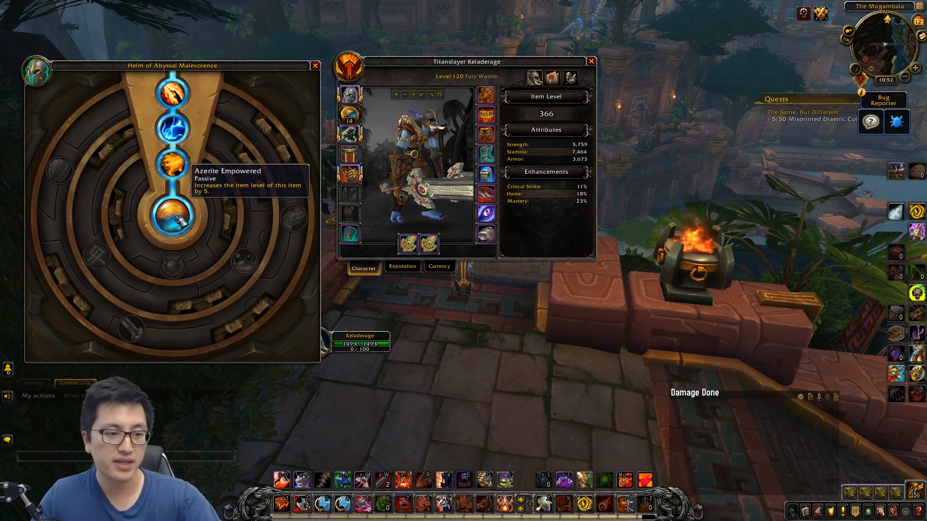
mouse_move(172, 93)
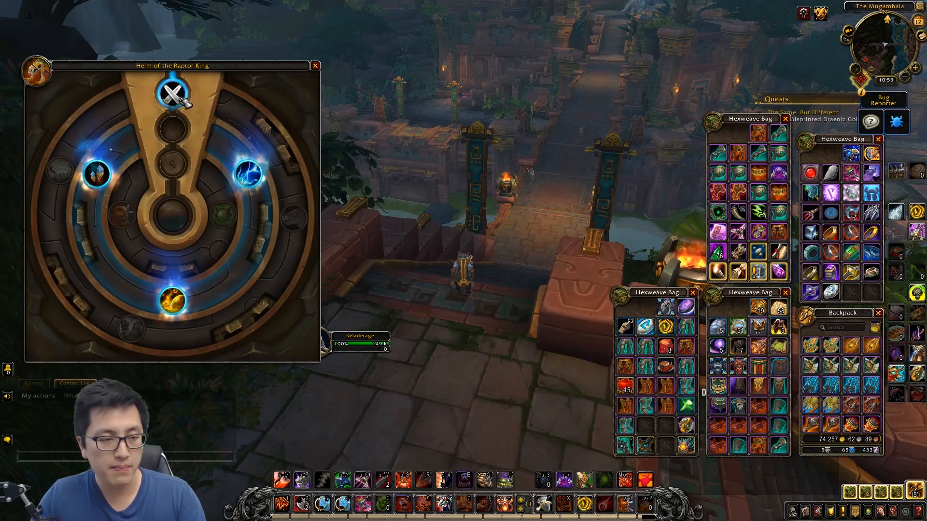
mouse_move(173, 93)
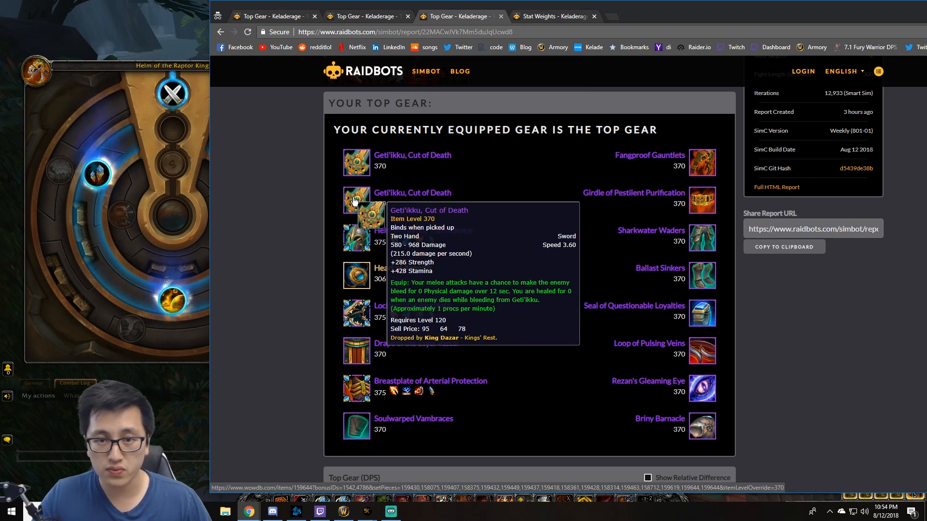
mouse_move(295, 254)
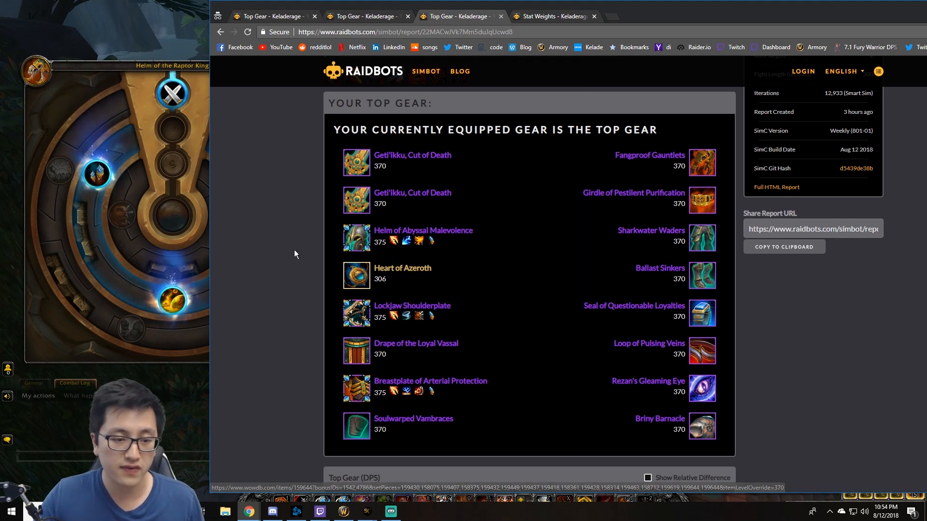
scroll("down", 3)
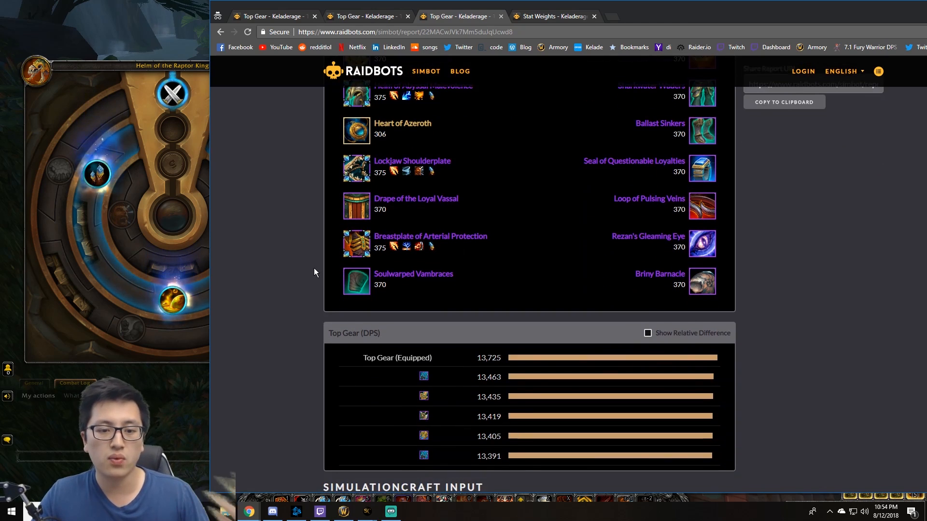
scroll("down", 3)
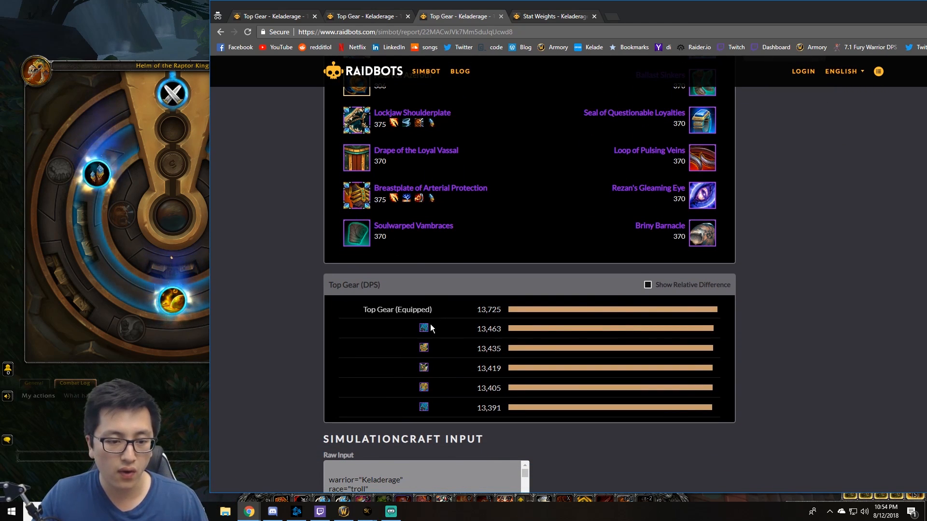
mouse_move(424, 328)
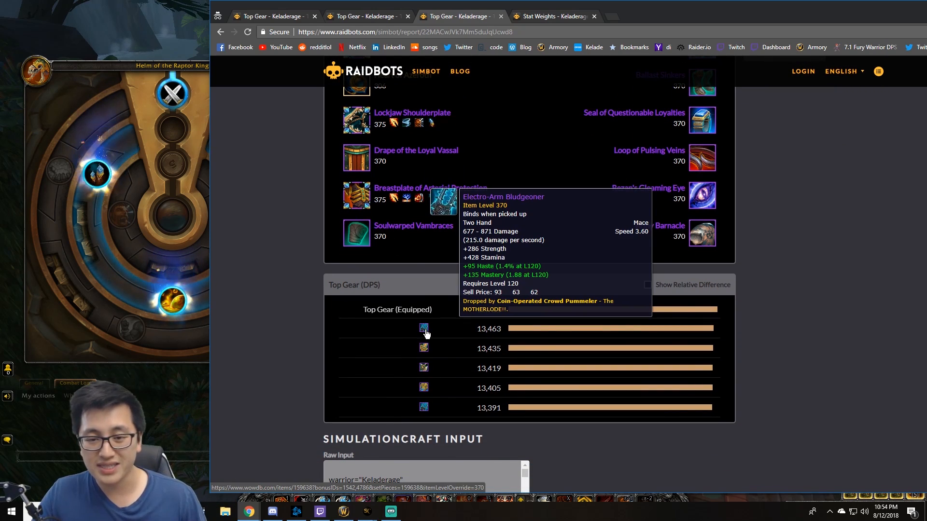
mouse_move(344, 299)
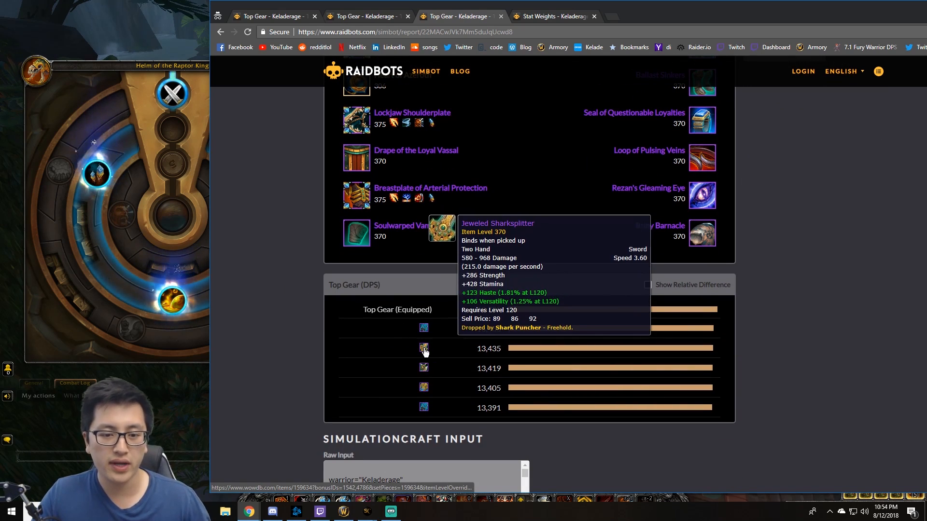
mouse_move(424, 368)
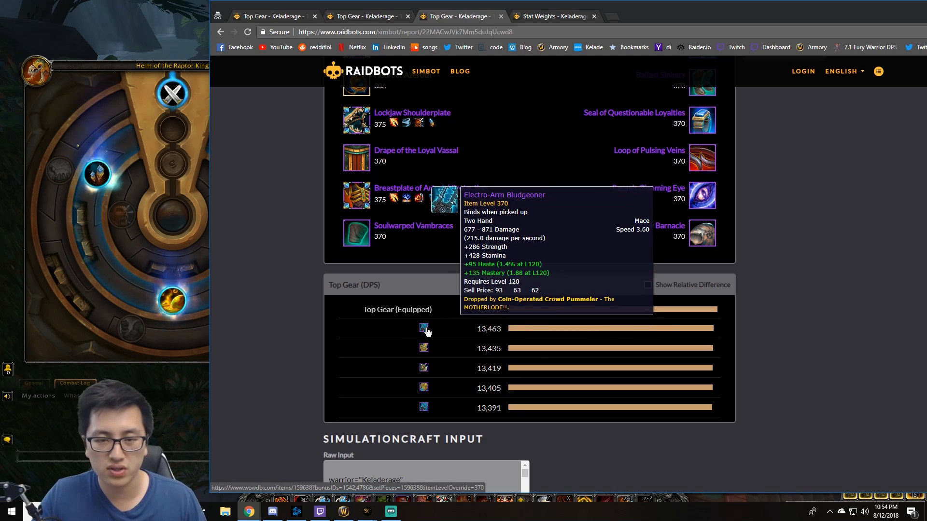
mouse_move(423, 349)
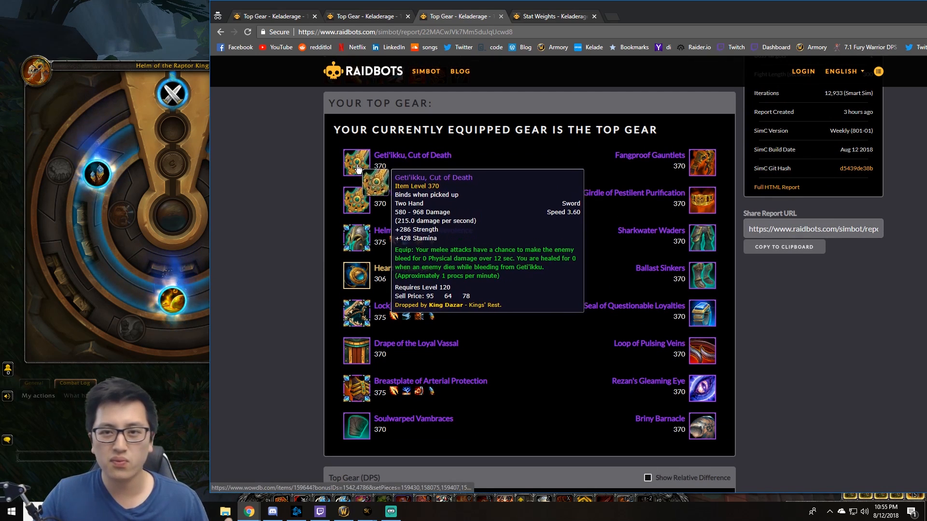
- Scroll the equipped top-gear list confirming the equipped set as the top gear
scroll("down", 3)
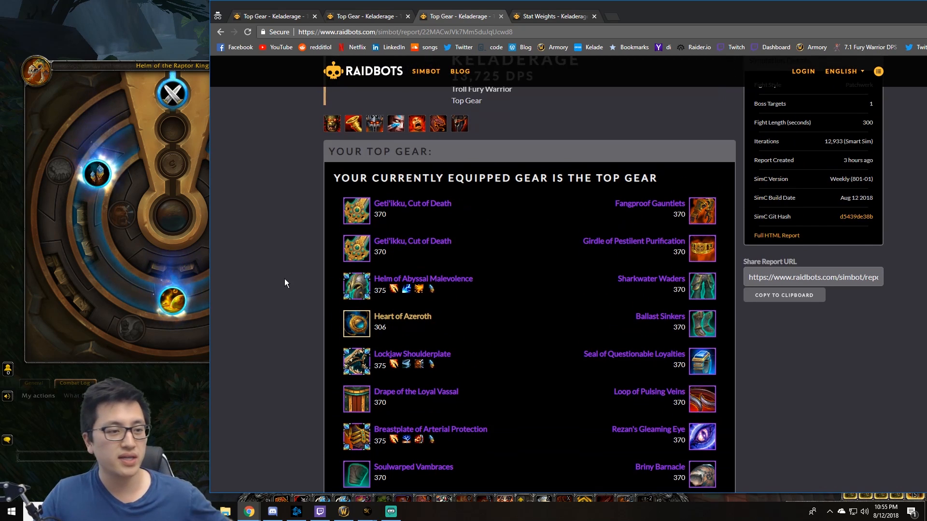
mouse_move(356, 211)
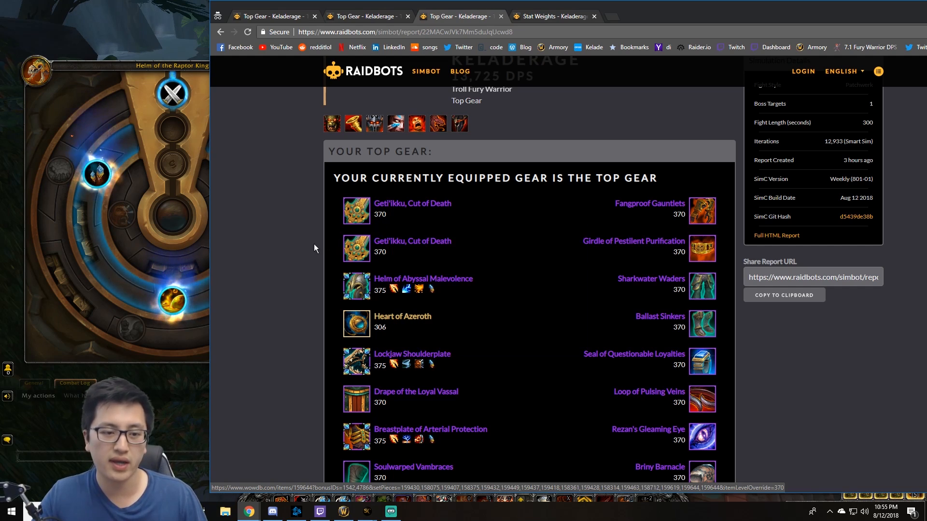
mouse_move(355, 248)
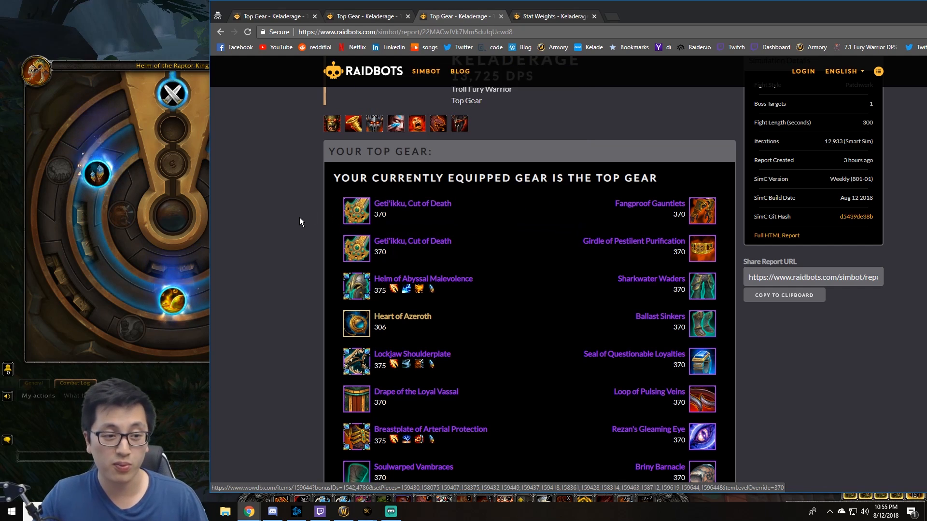
scroll("down", 3)
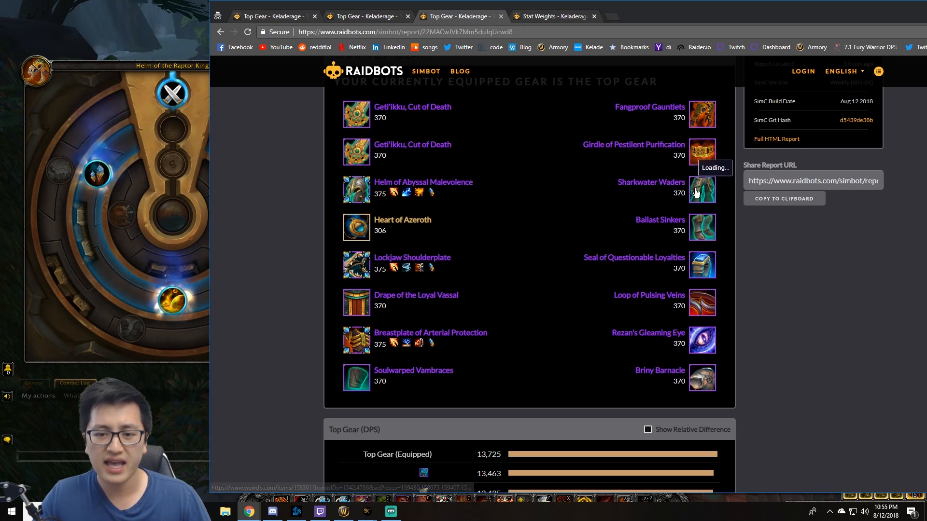
mouse_move(702, 227)
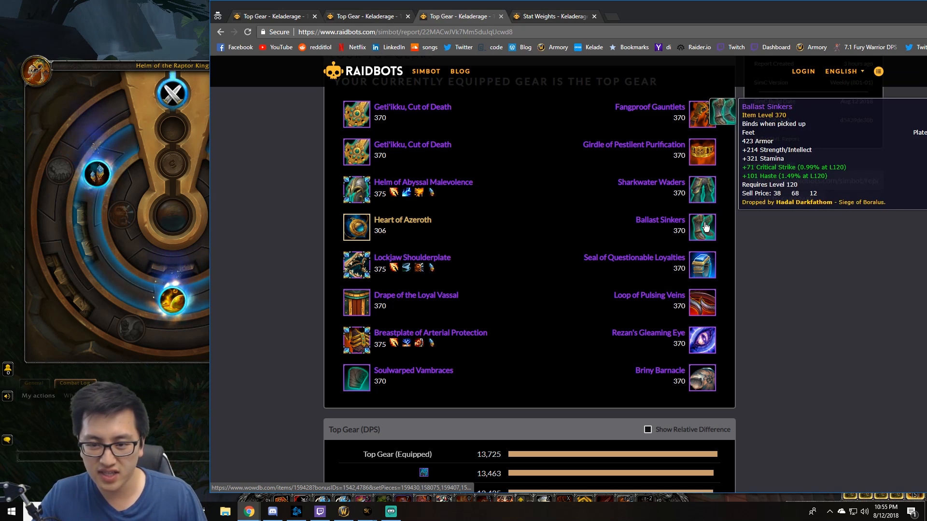
mouse_move(524, 328)
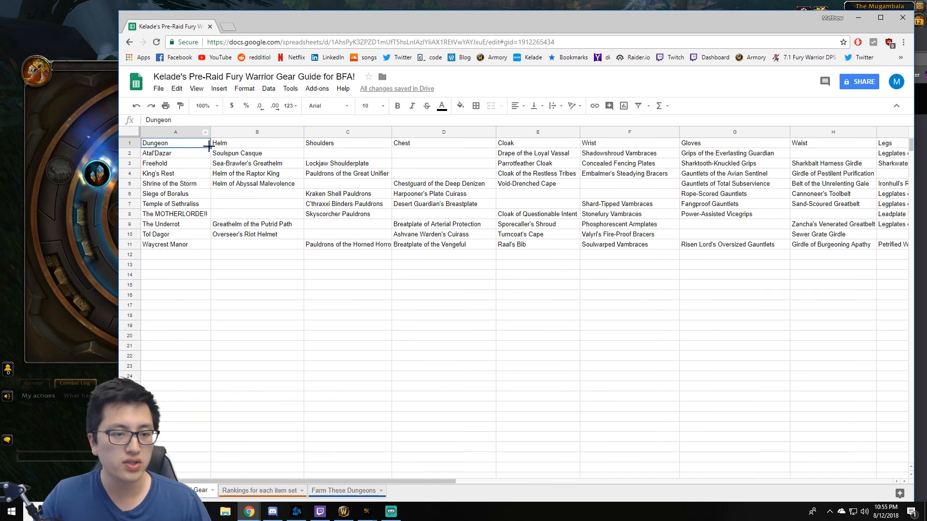
- Review cloak ranks on the item rankings sheet — Drape of the Loyal Vassal from Atal'Dazar at rank 1, Cloak of the Restless Tribes at rank 8 — then return to Farm These Dungeons
left_click(259, 490)
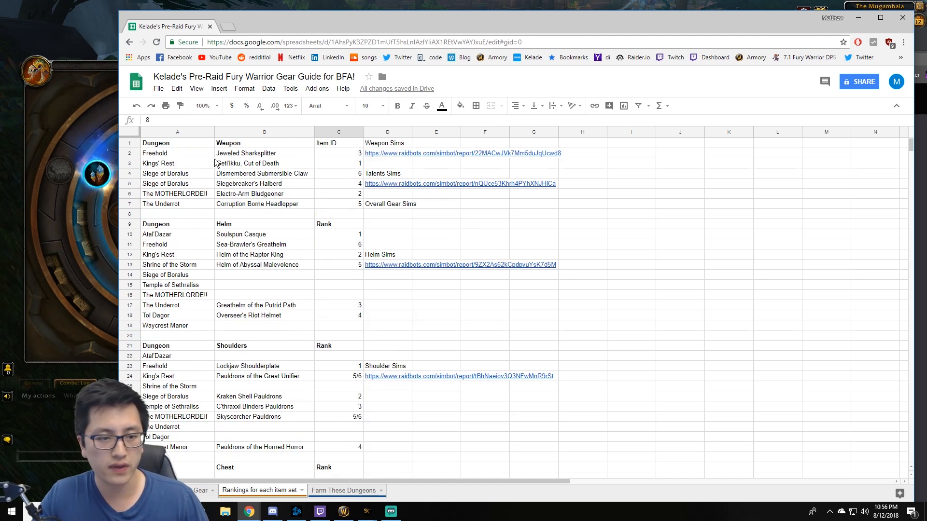
left_click(338, 163)
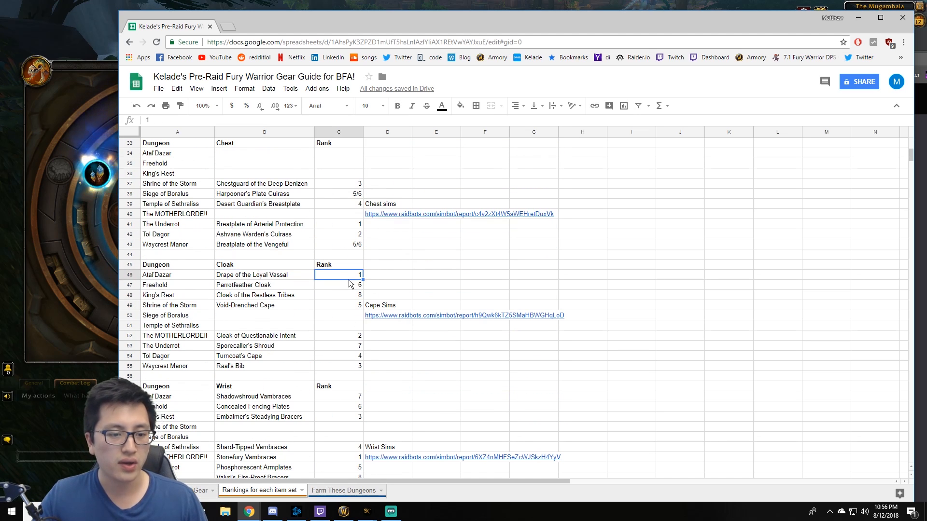
left_click(264, 274)
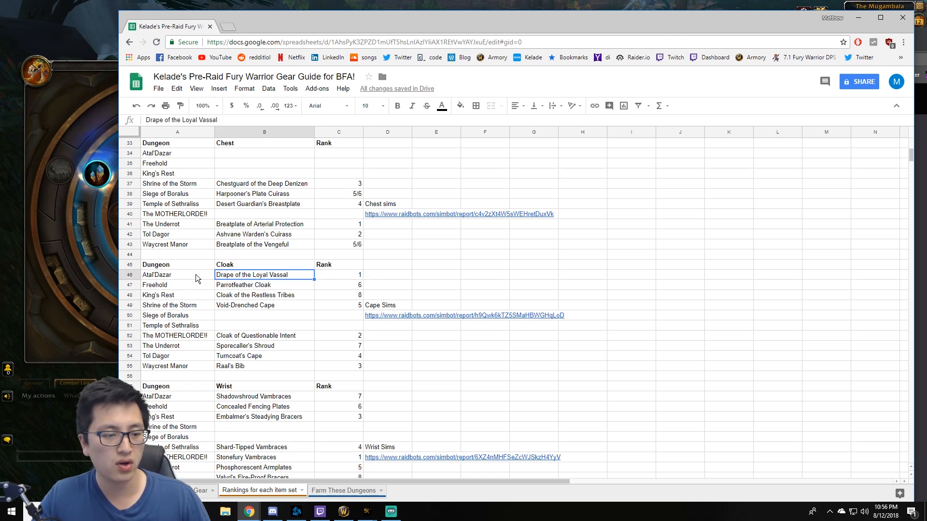
left_click(176, 274)
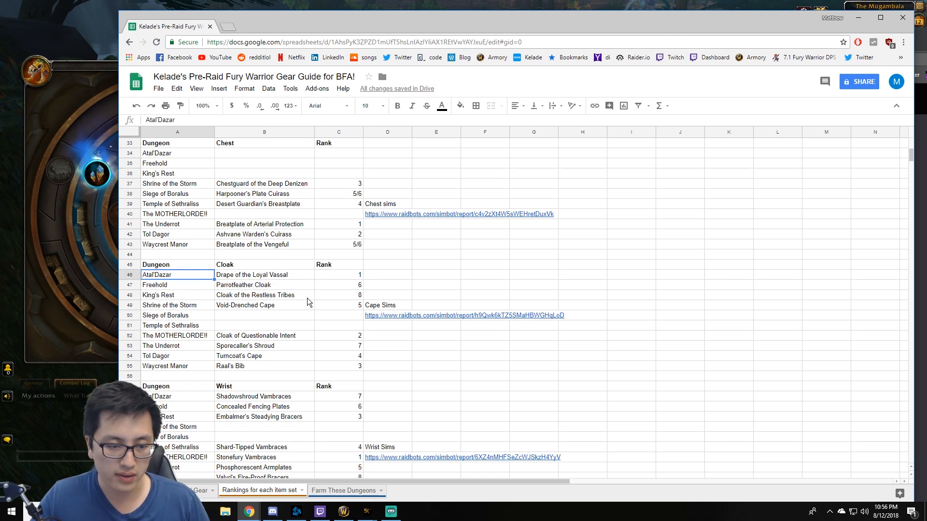
left_click(337, 274)
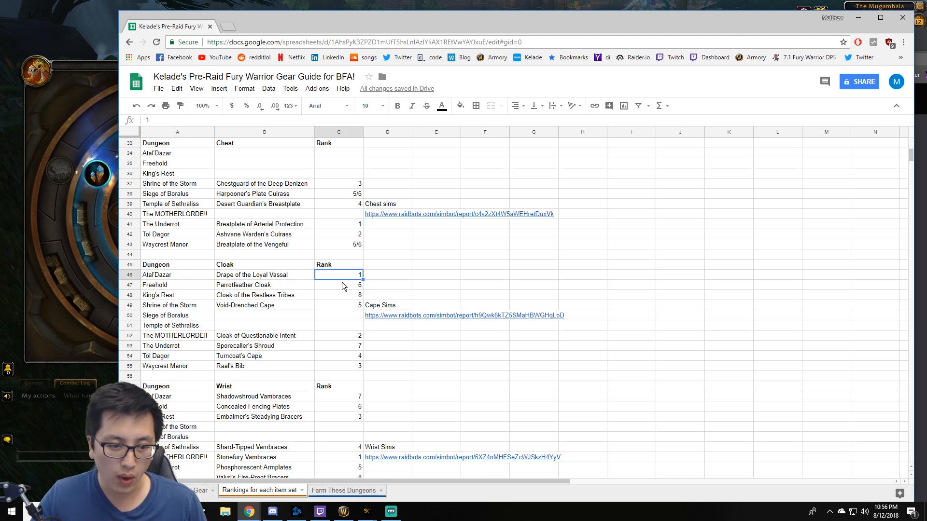
left_click(338, 295)
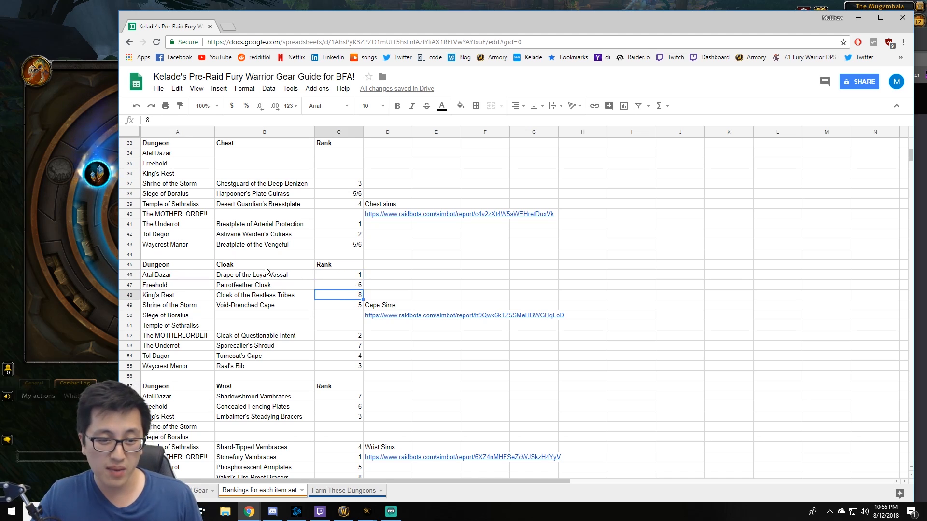
mouse_move(284, 285)
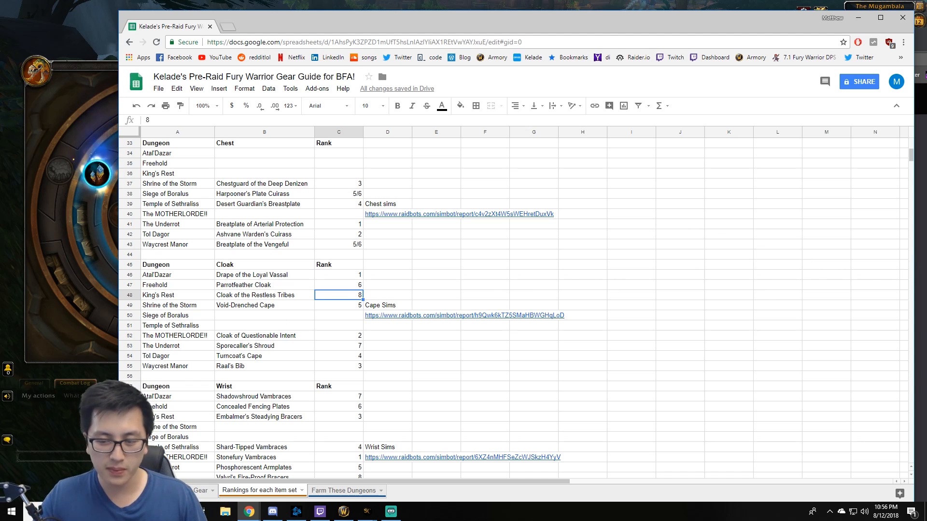
left_click(343, 489)
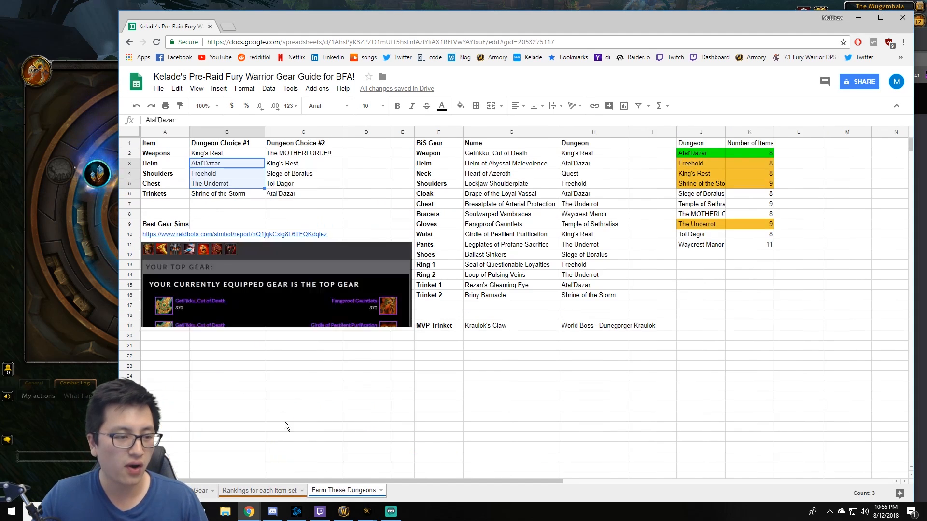
- Select the King's Rest weapon dungeon choice in the farm-dungeon table
left_click(227, 153)
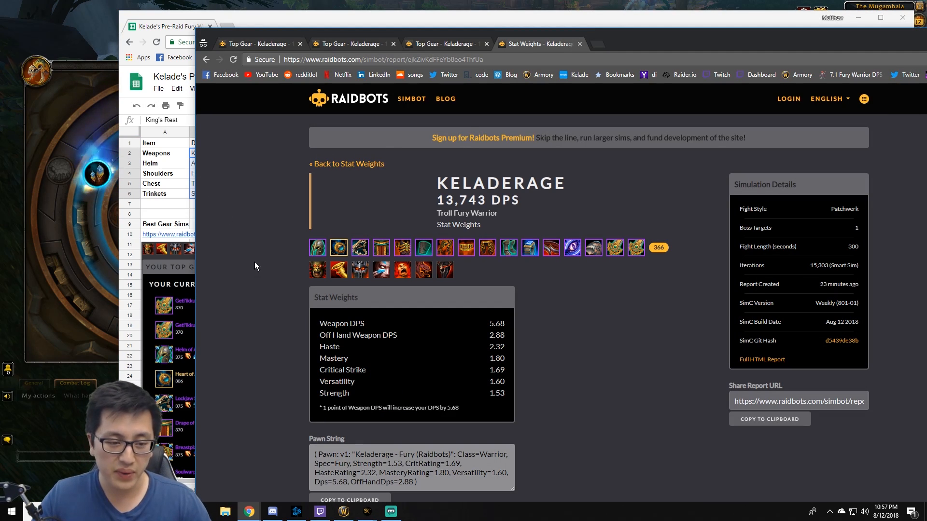
scroll("down", 3)
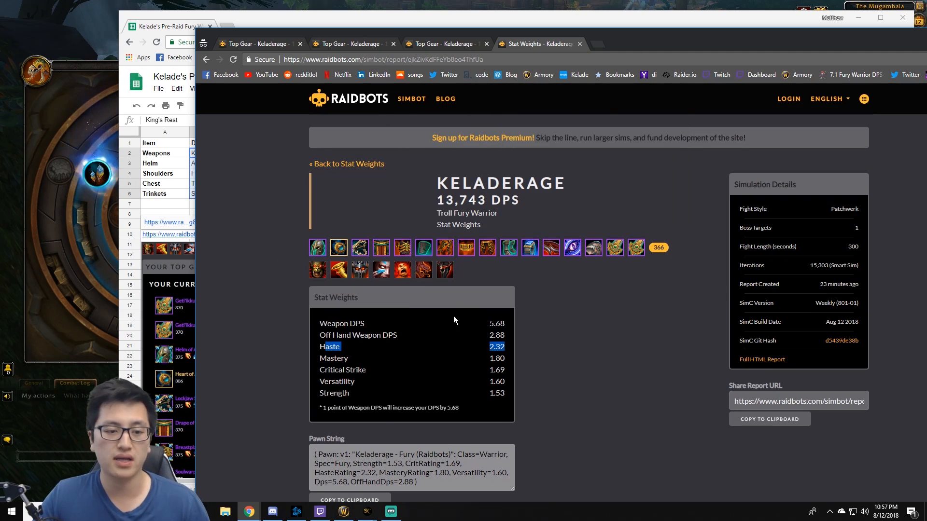
scroll("down", 3)
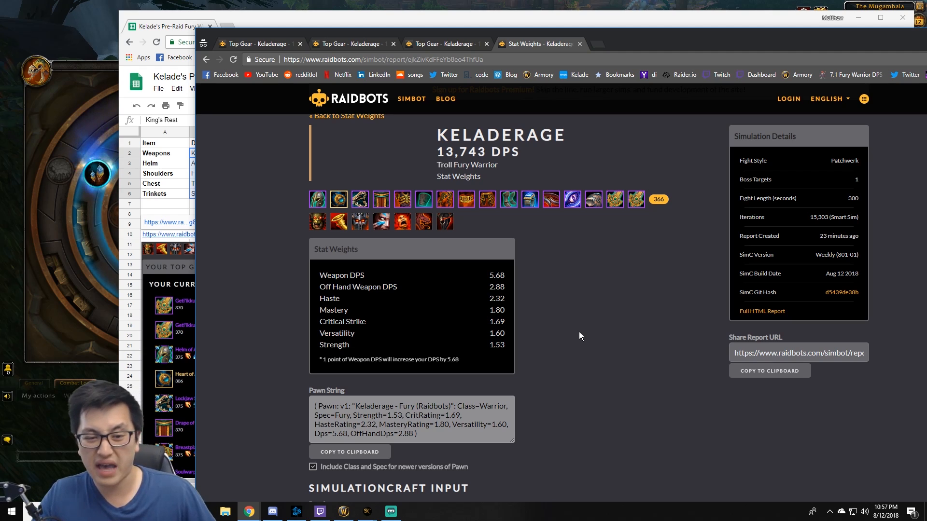
double_click(496, 298)
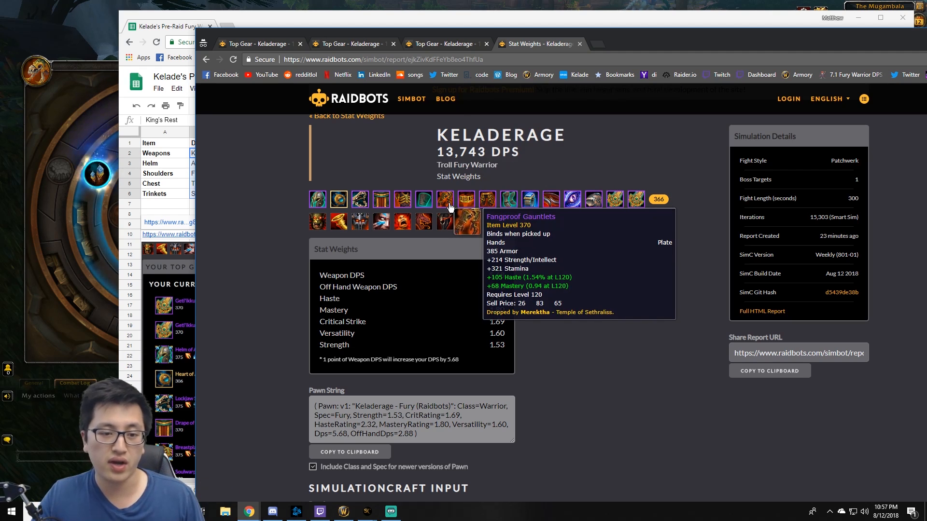
mouse_move(486, 208)
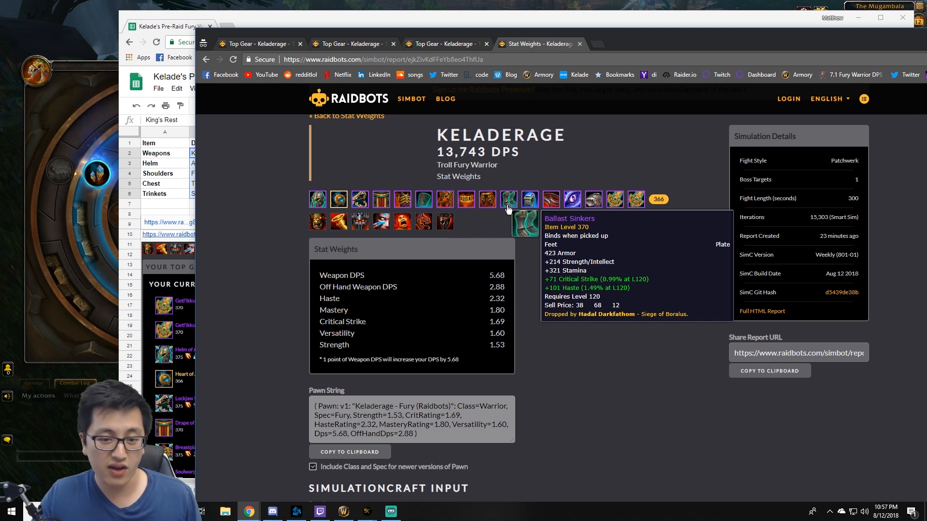
mouse_move(570, 200)
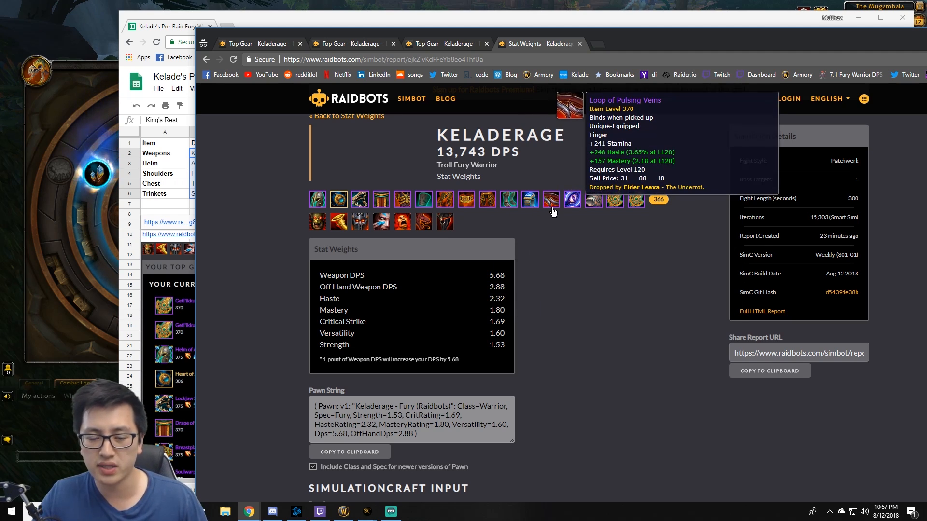
mouse_move(534, 243)
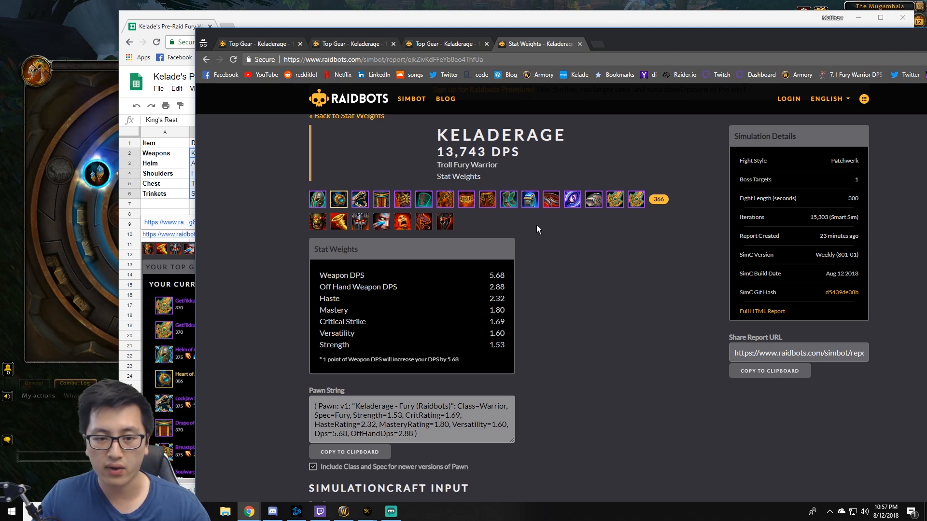
mouse_move(529, 200)
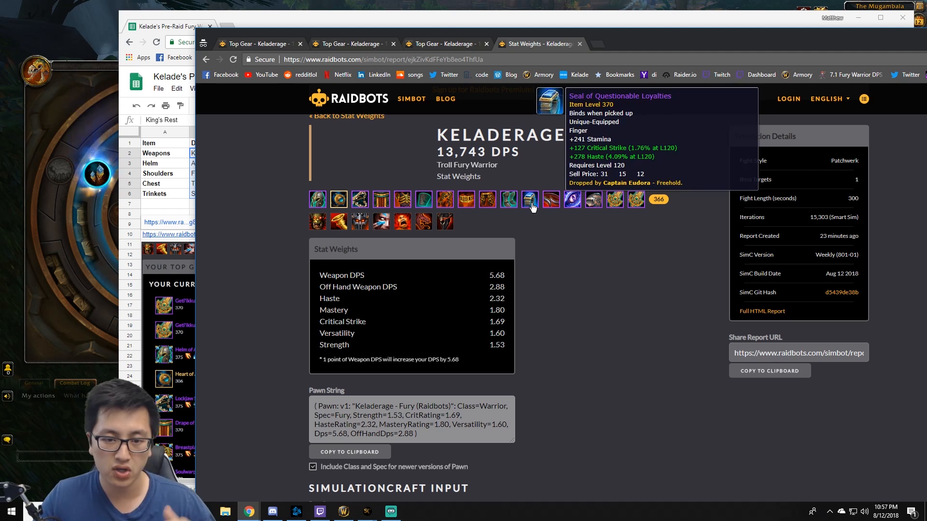
mouse_move(537, 218)
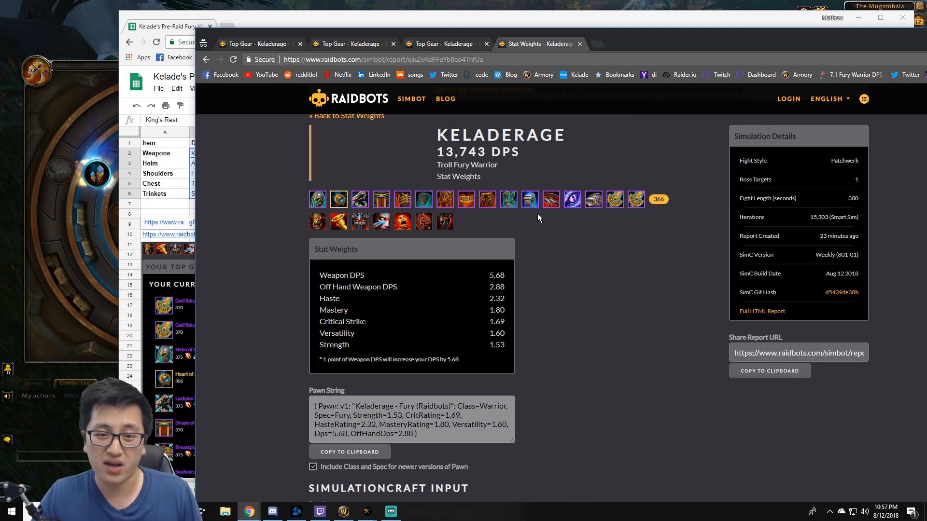
mouse_move(529, 199)
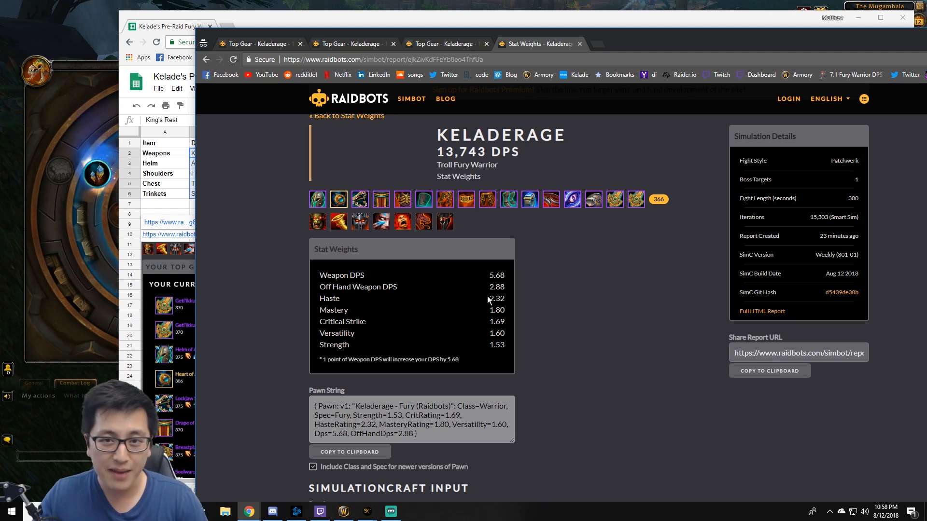
mouse_move(552, 228)
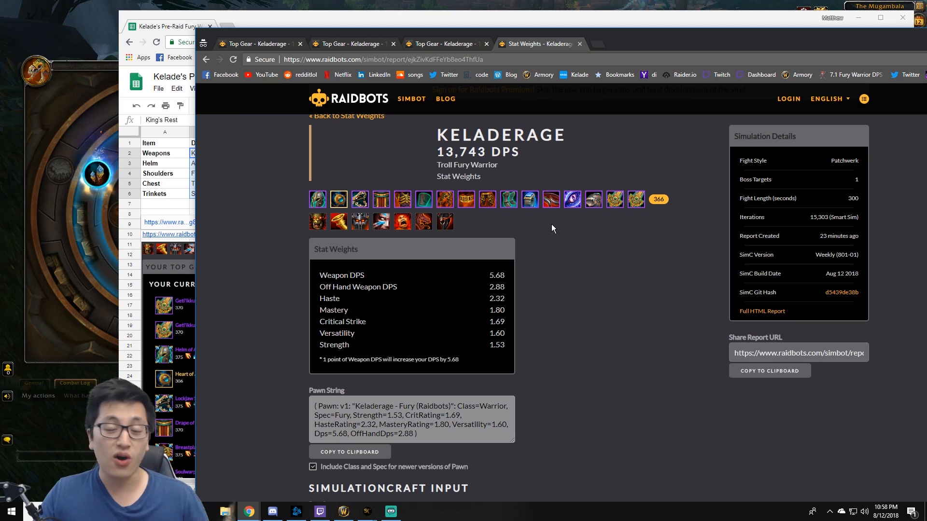
mouse_move(543, 238)
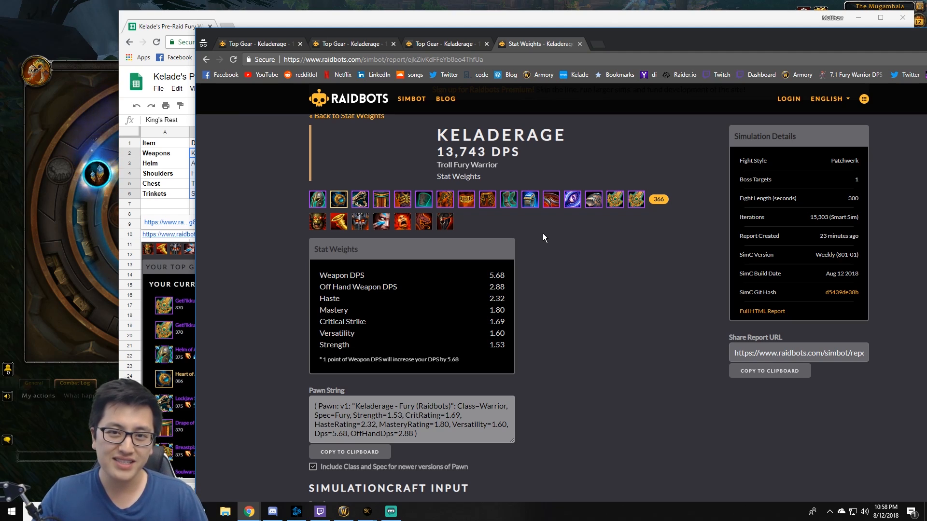
mouse_move(538, 237)
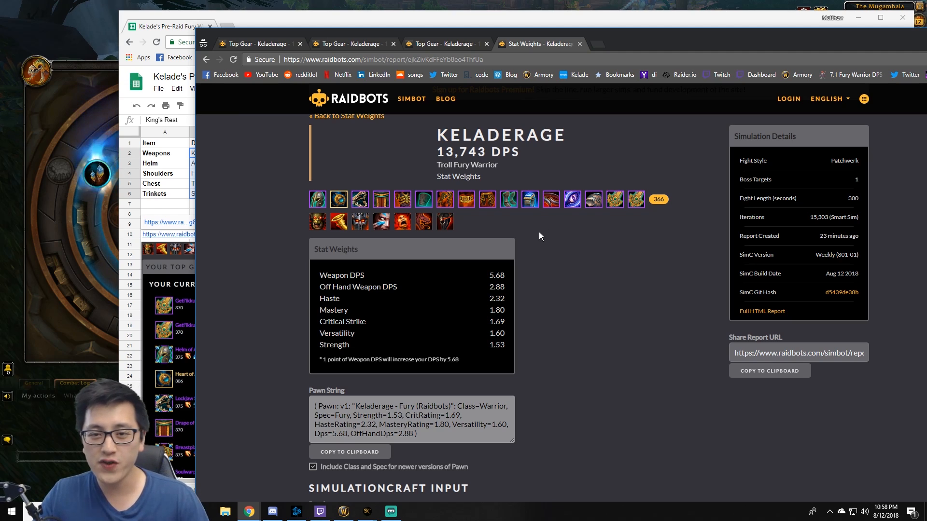